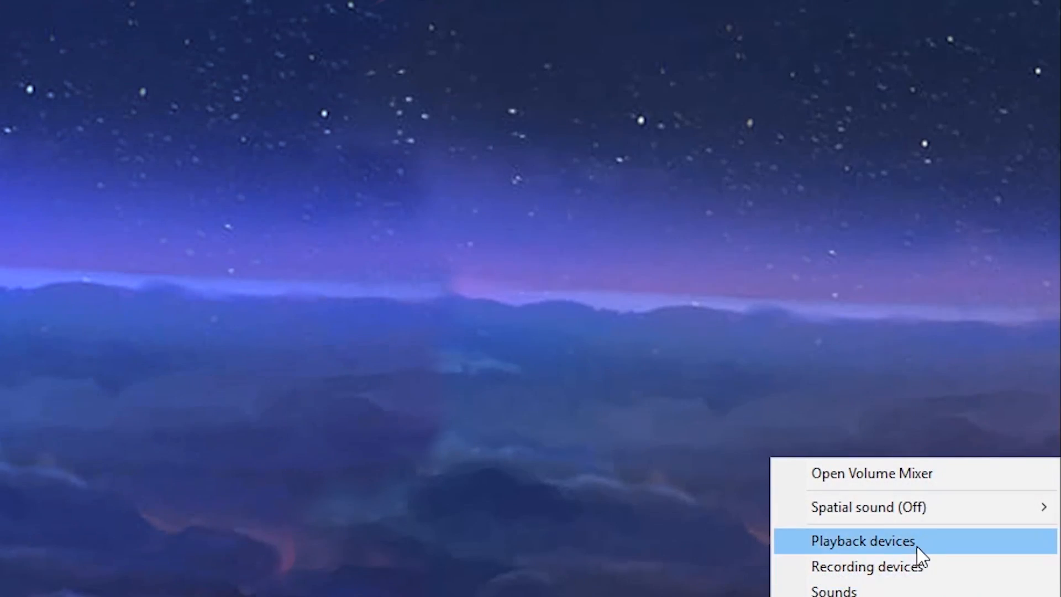
Make Speakers (GameDAC Game) the default playback device and show the recording devices list
left_click(863, 541)
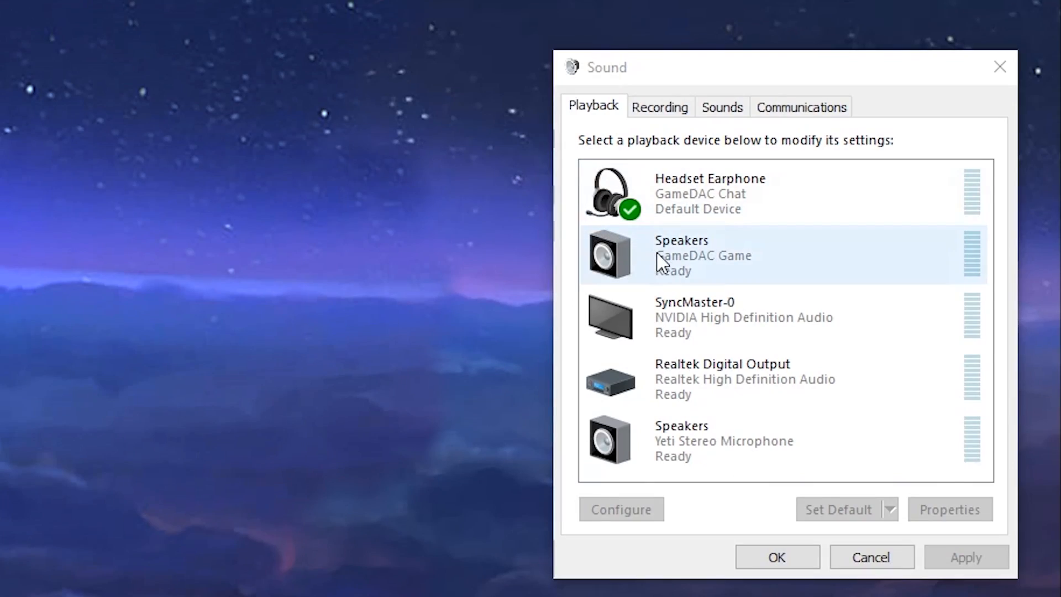
right_click(677, 255)
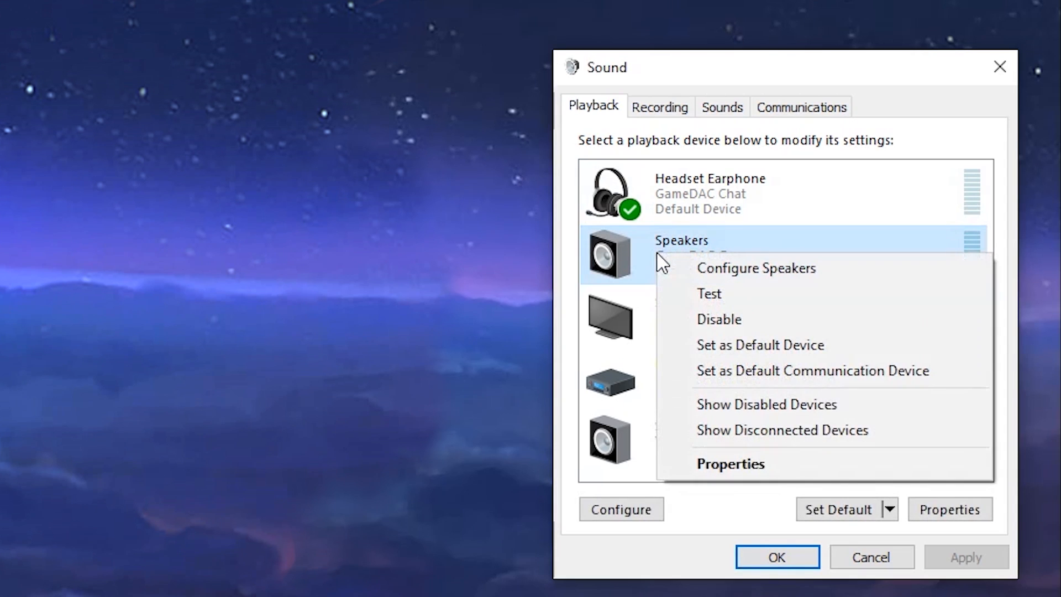
mouse_move(697, 345)
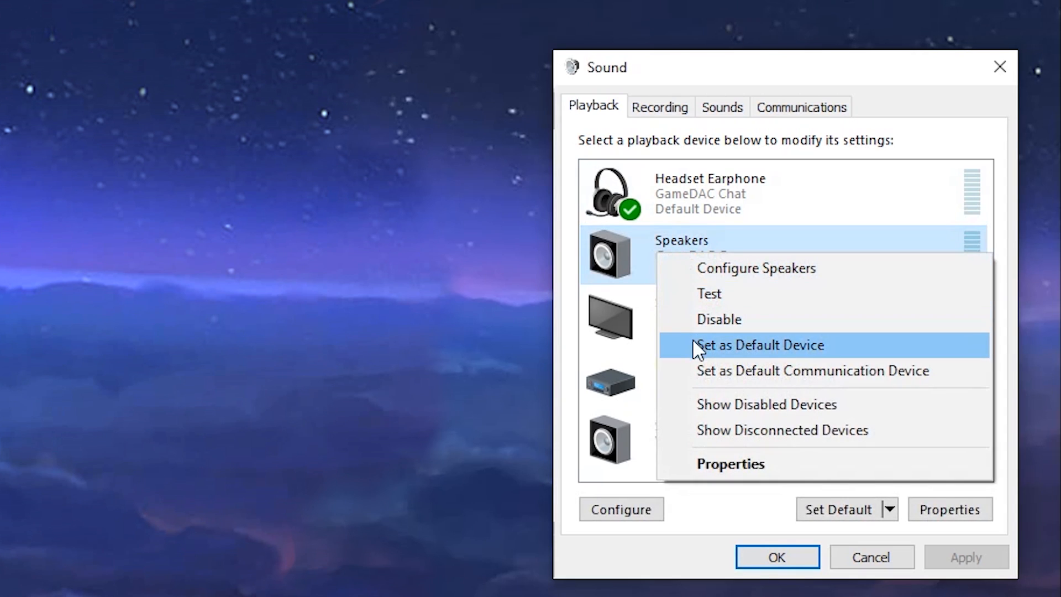
left_click(759, 345)
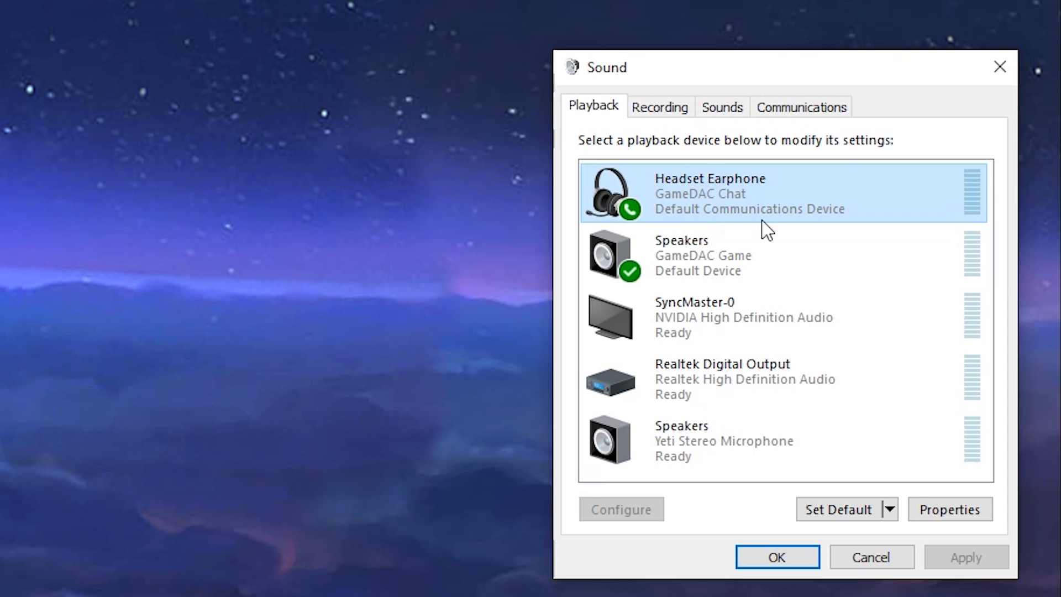
left_click(658, 106)
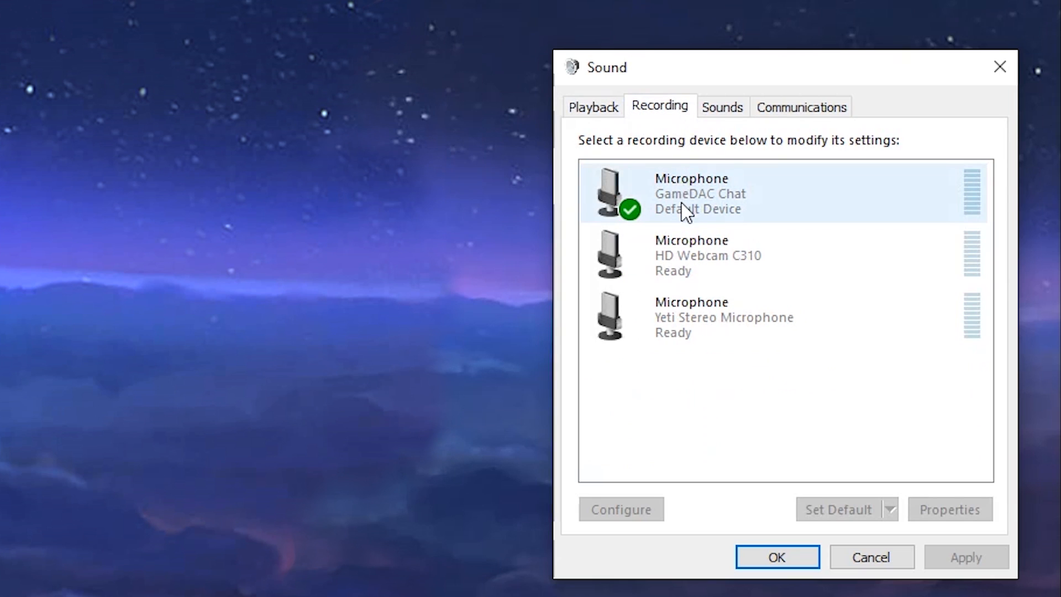
mouse_move(818, 447)
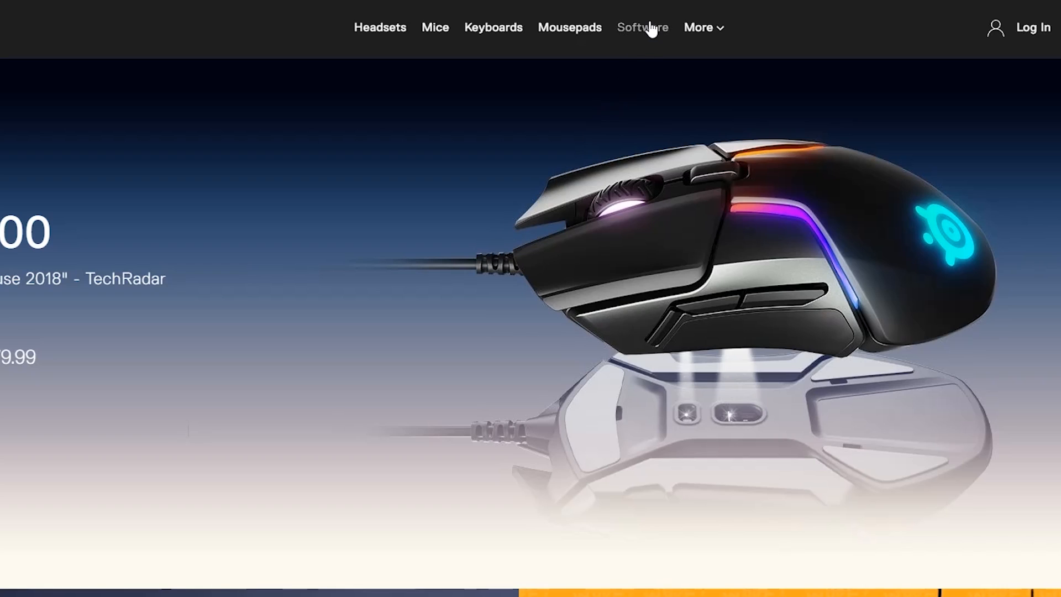
Expand the More navigation menu on the SteelSeries site to reveal Support
left_click(641, 28)
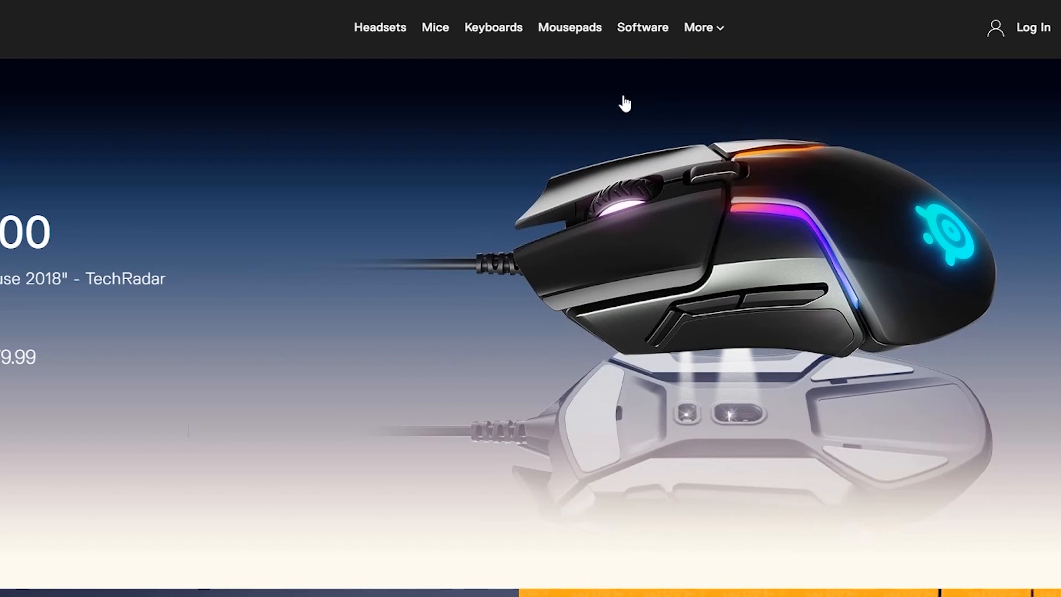
left_click(699, 27)
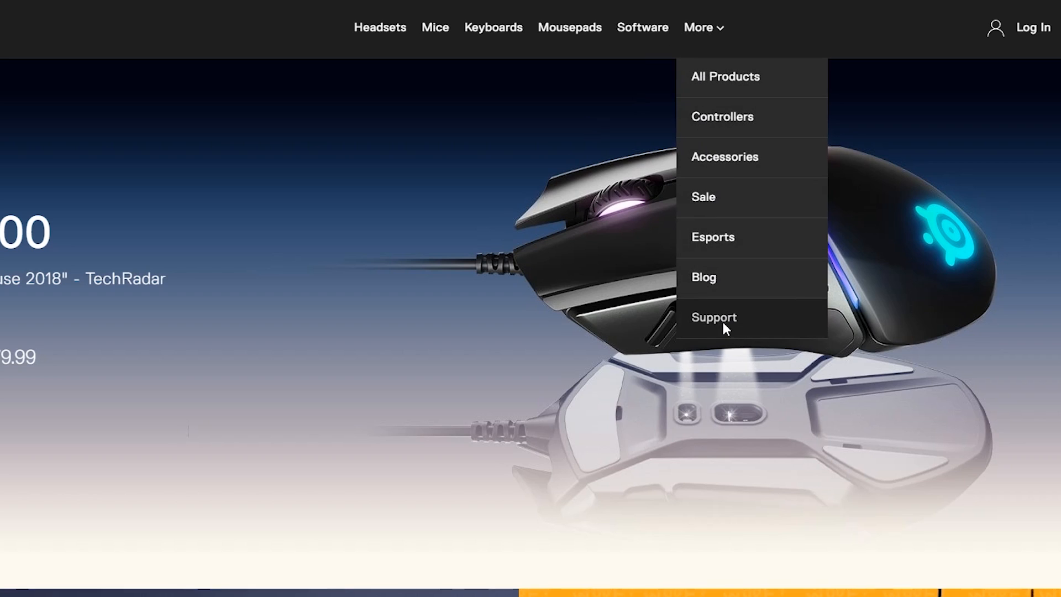